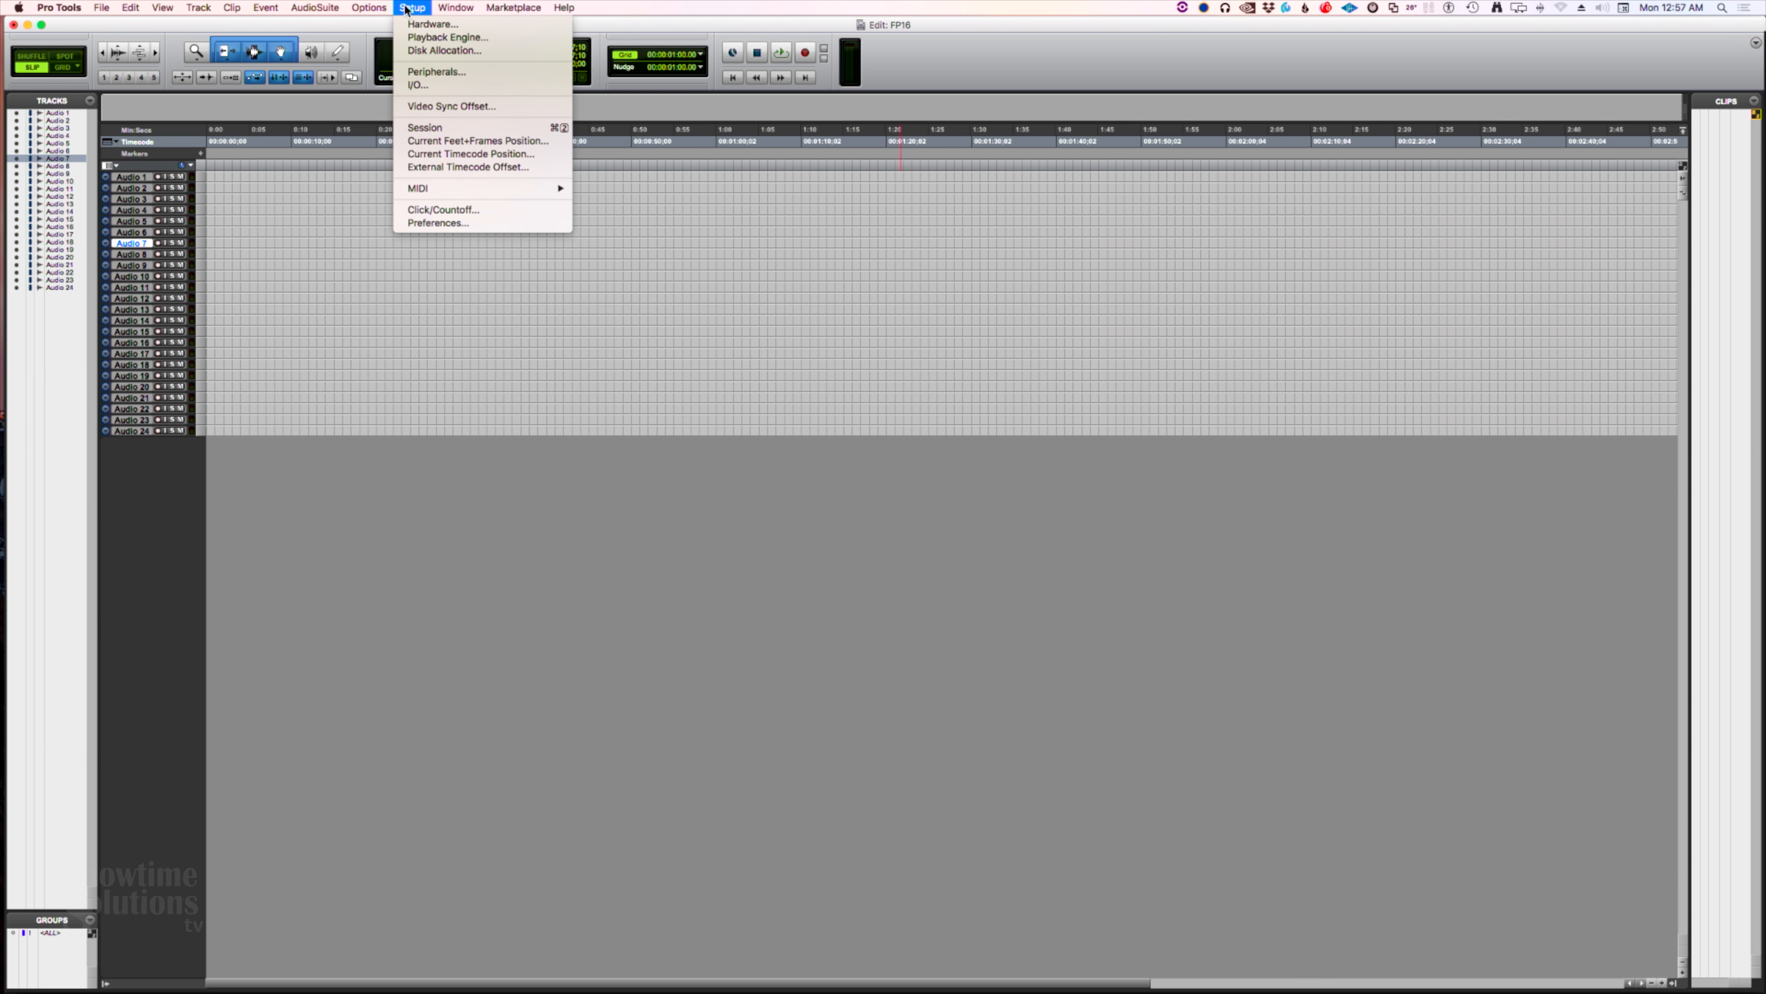
# In Peripherals > MIDI Controllers, set controller #1 to HUI receiving from PreSonus FP16 Port 1
pyautogui.click(436, 72)
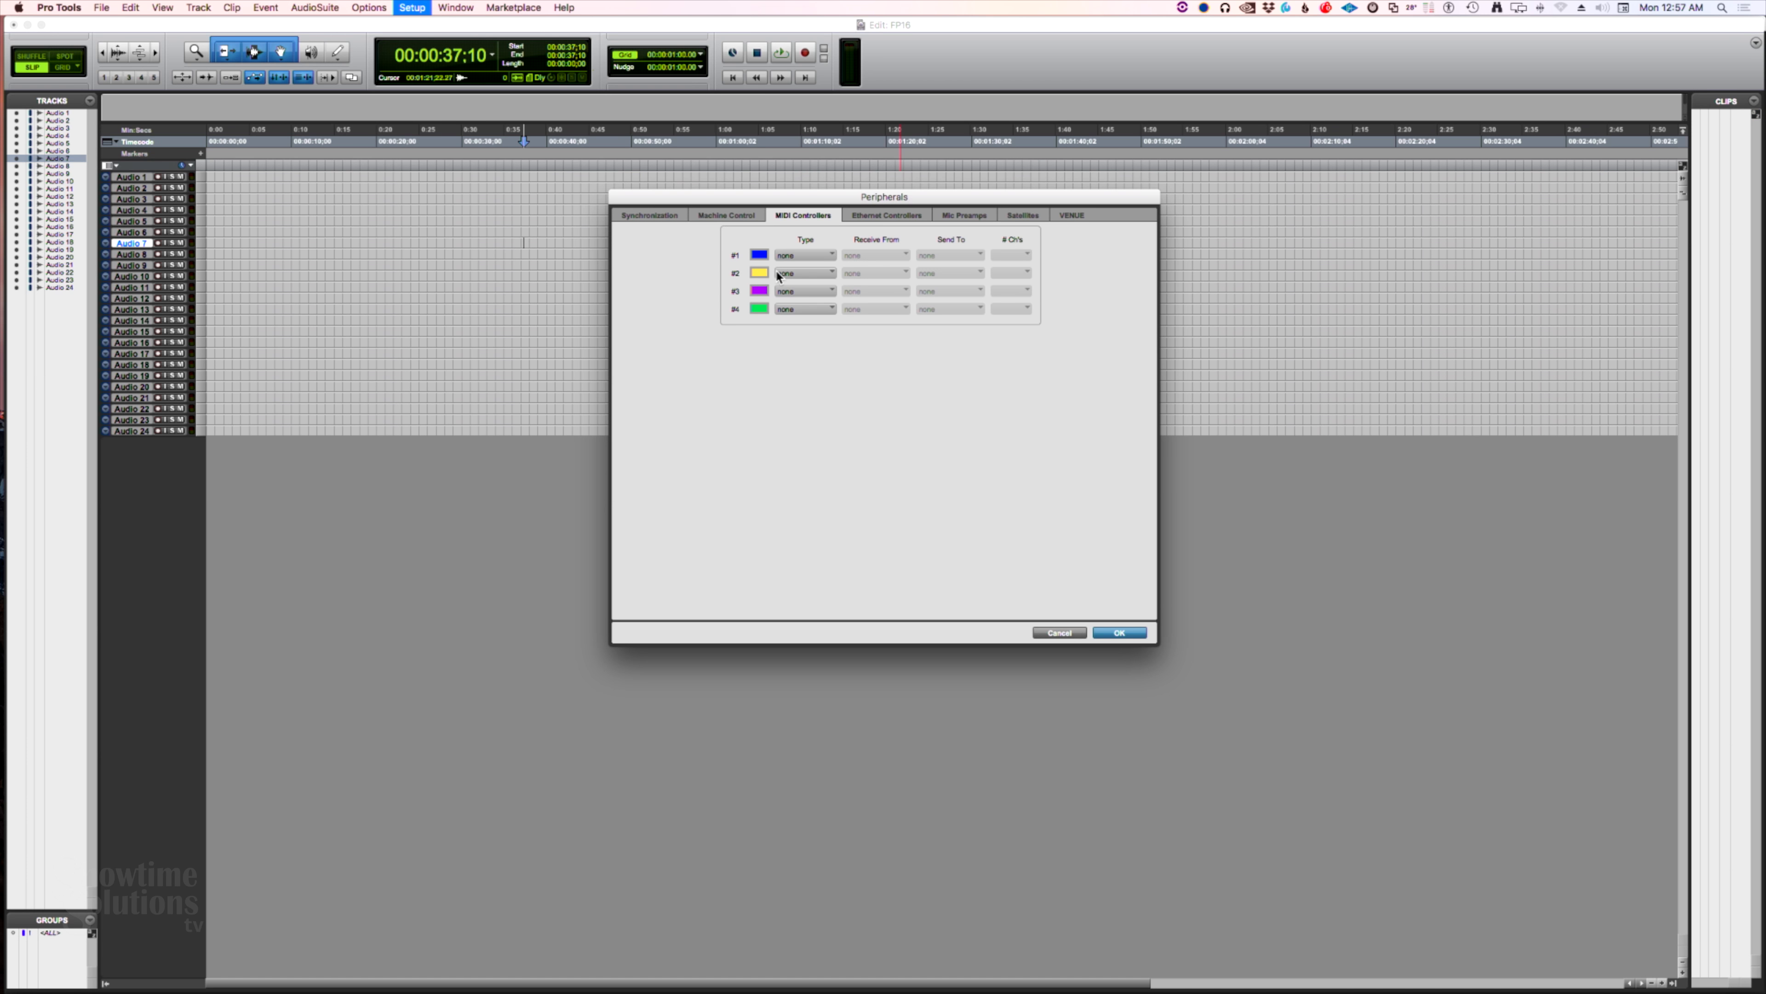
pyautogui.click(805, 255)
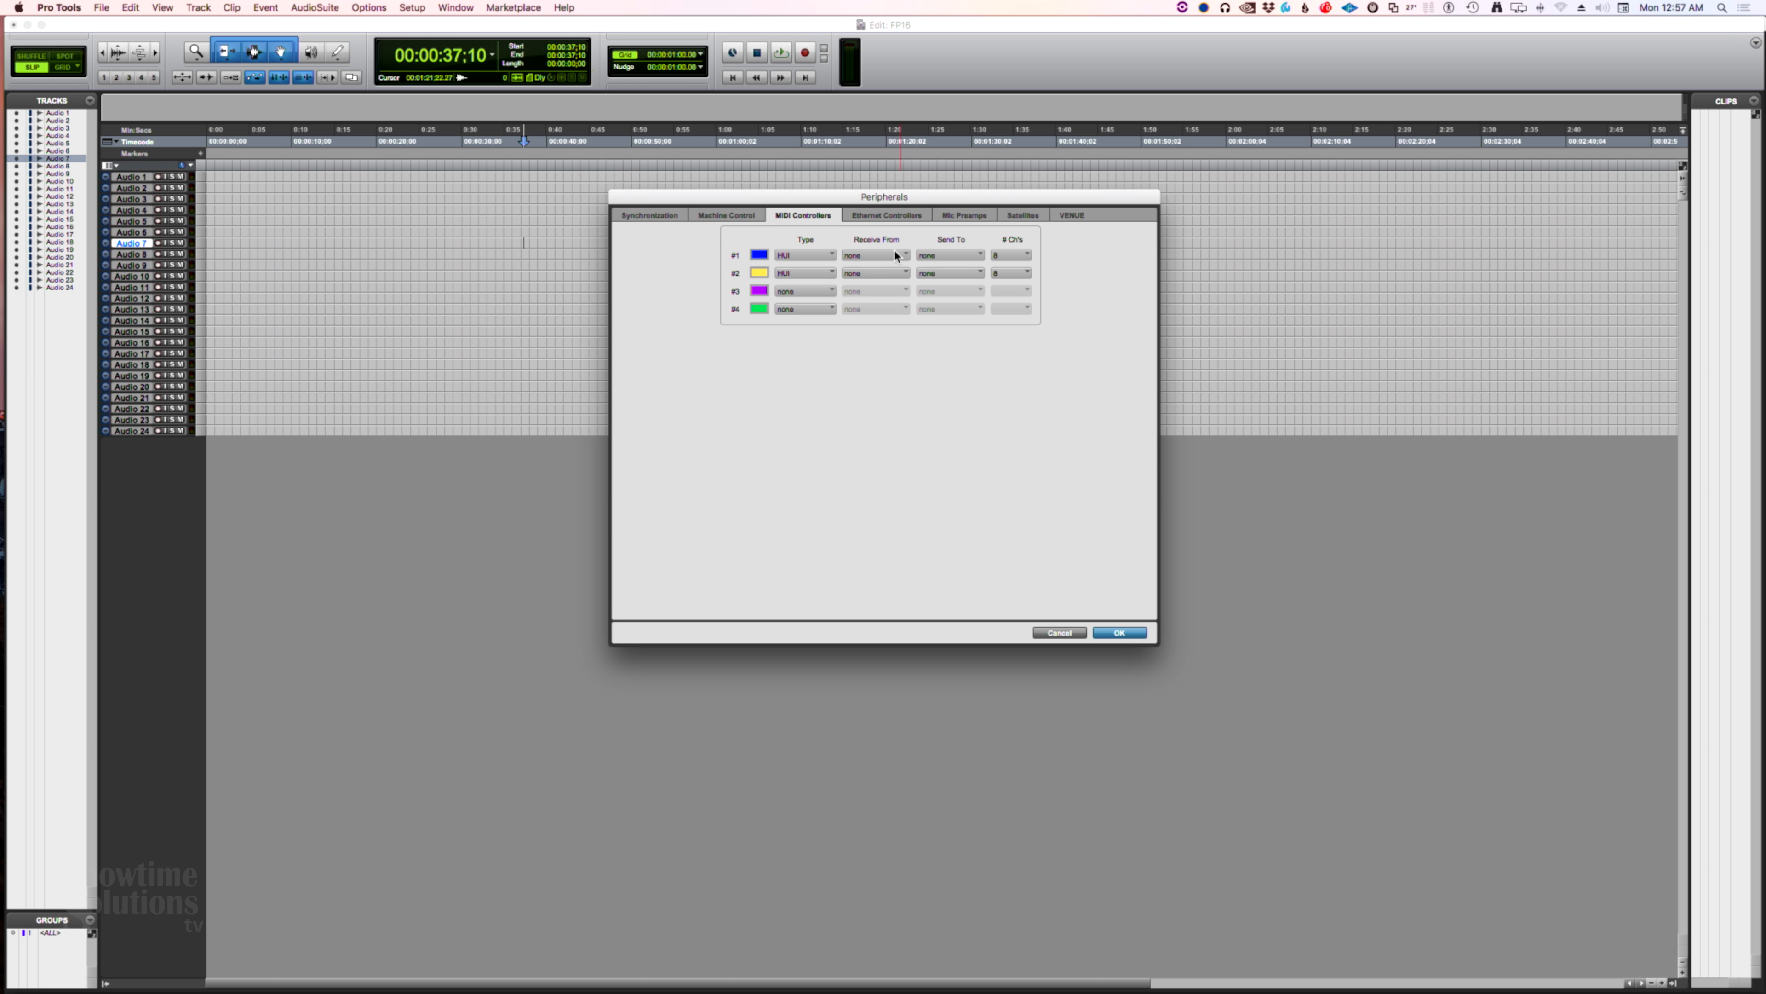
pyautogui.click(876, 255)
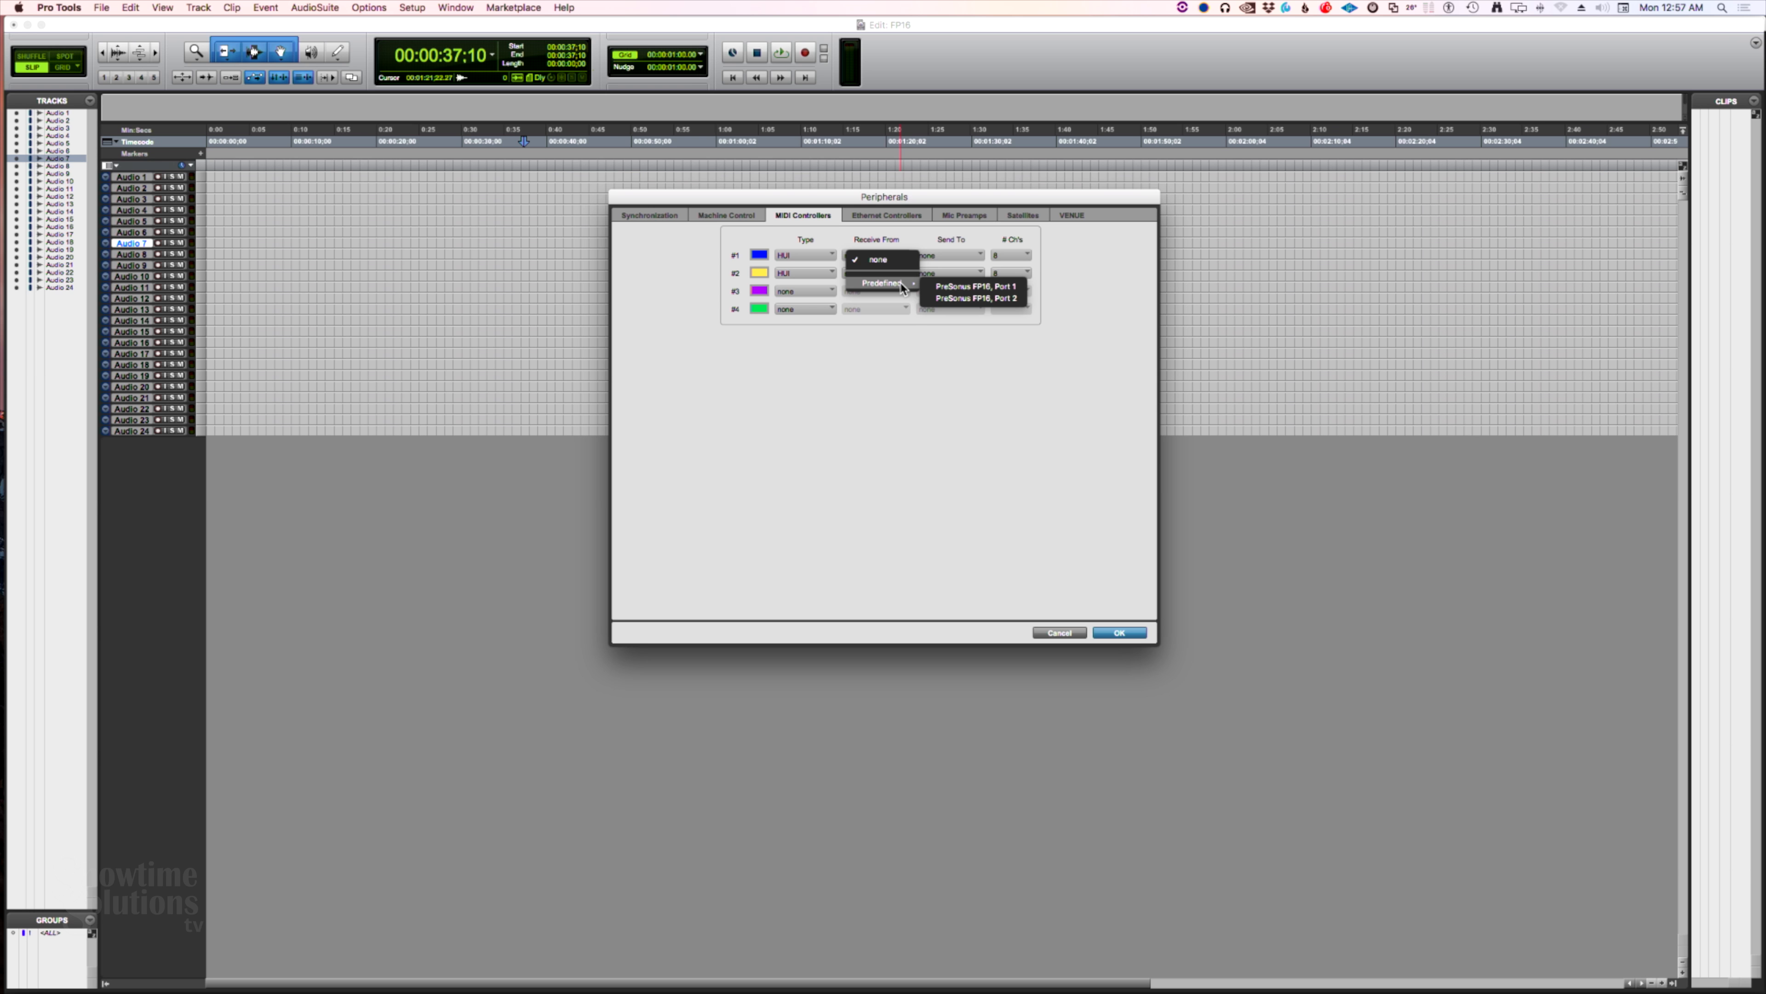
pyautogui.click(978, 286)
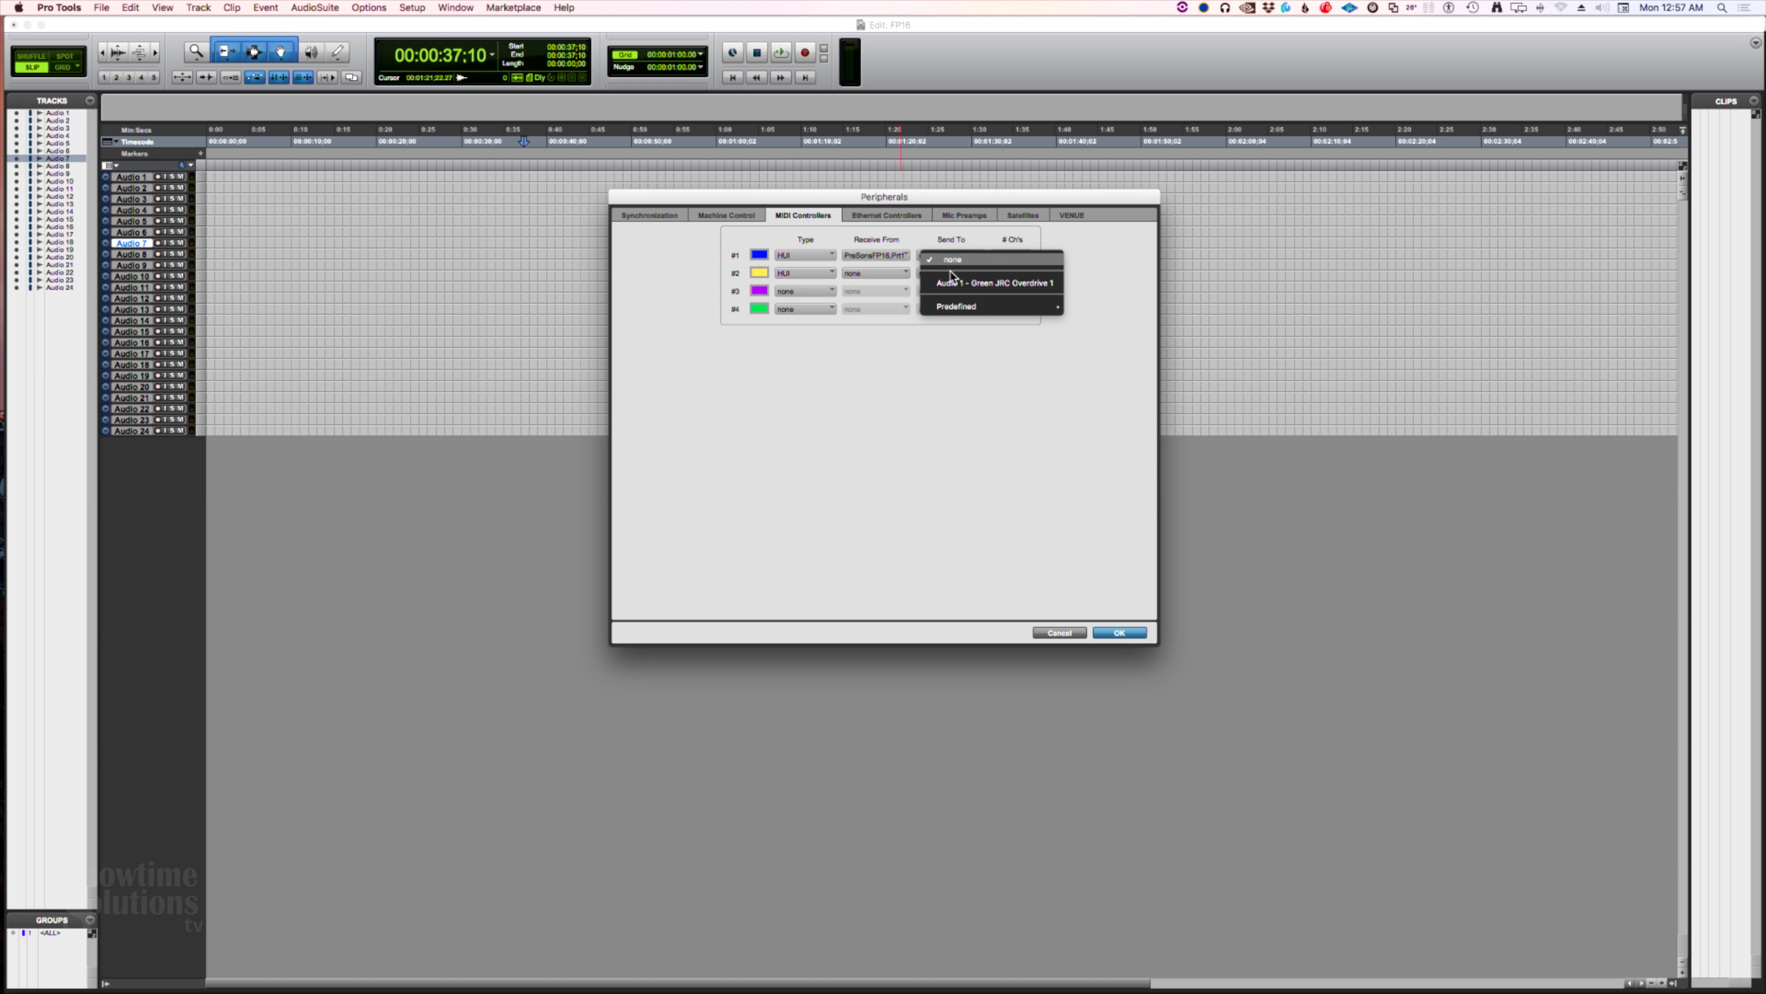
pyautogui.moveTo(982, 306)
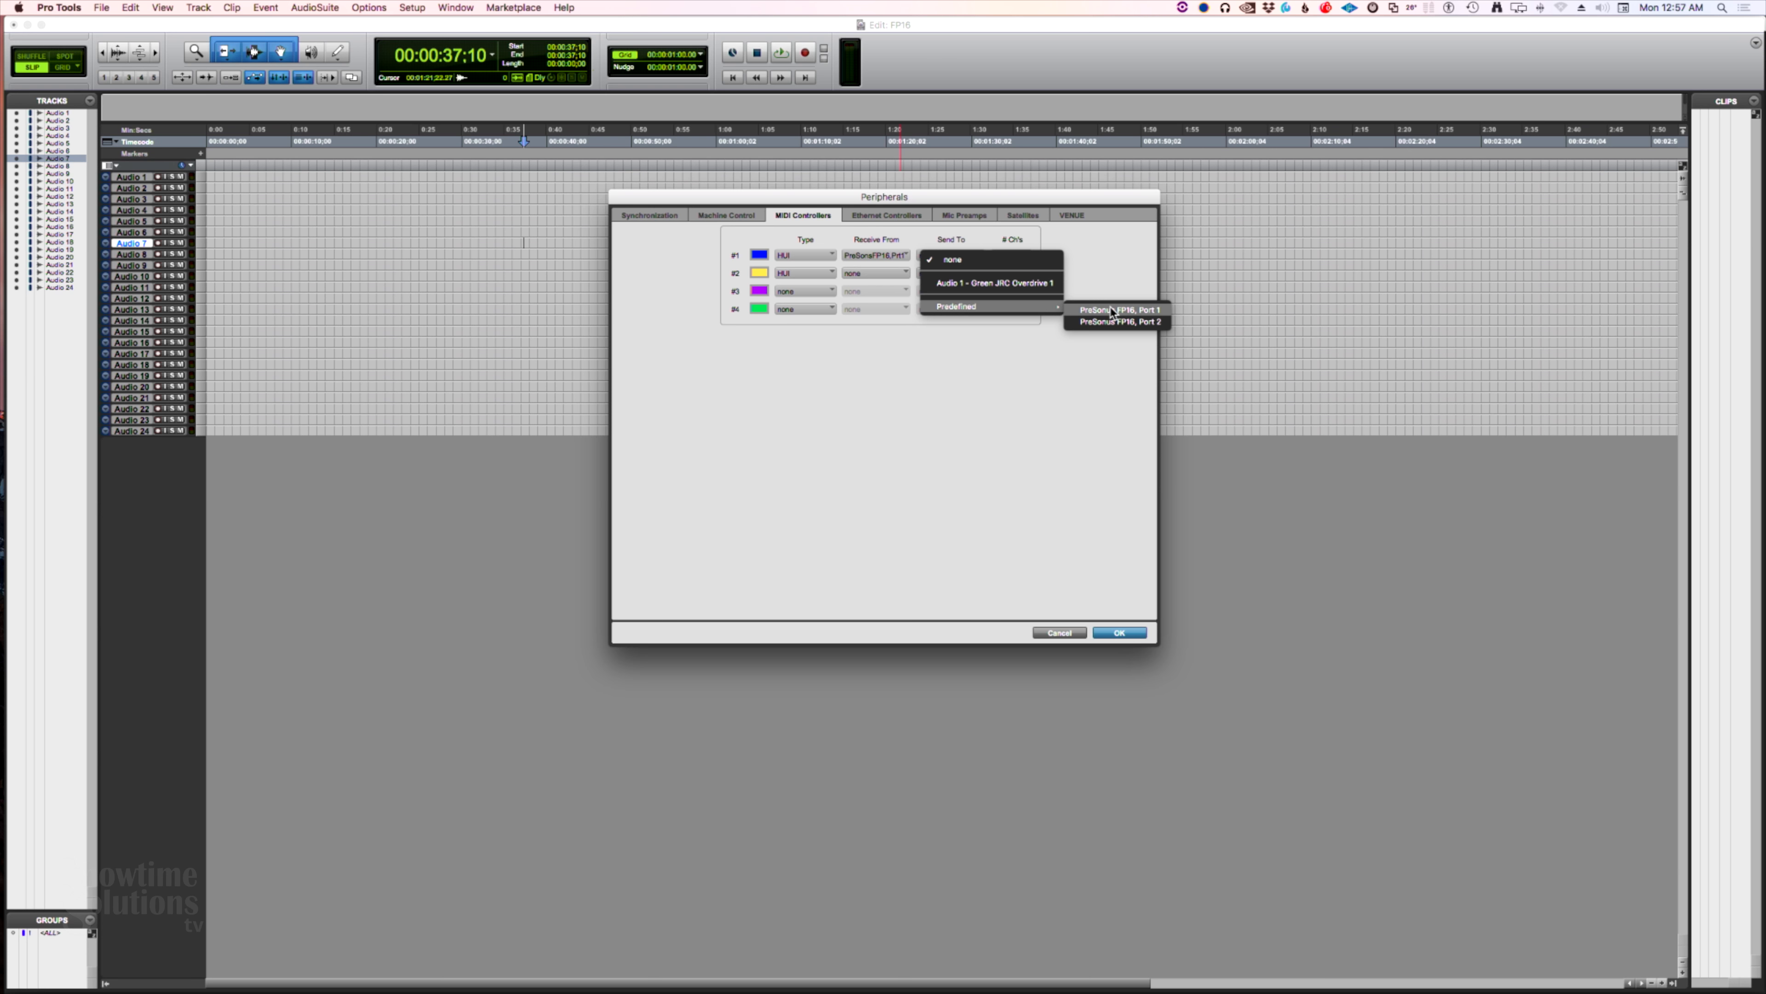
# Send controller #1 to FP16 Port 1 and assign controller #2's receive and send ports to Port 2
pyautogui.click(1117, 309)
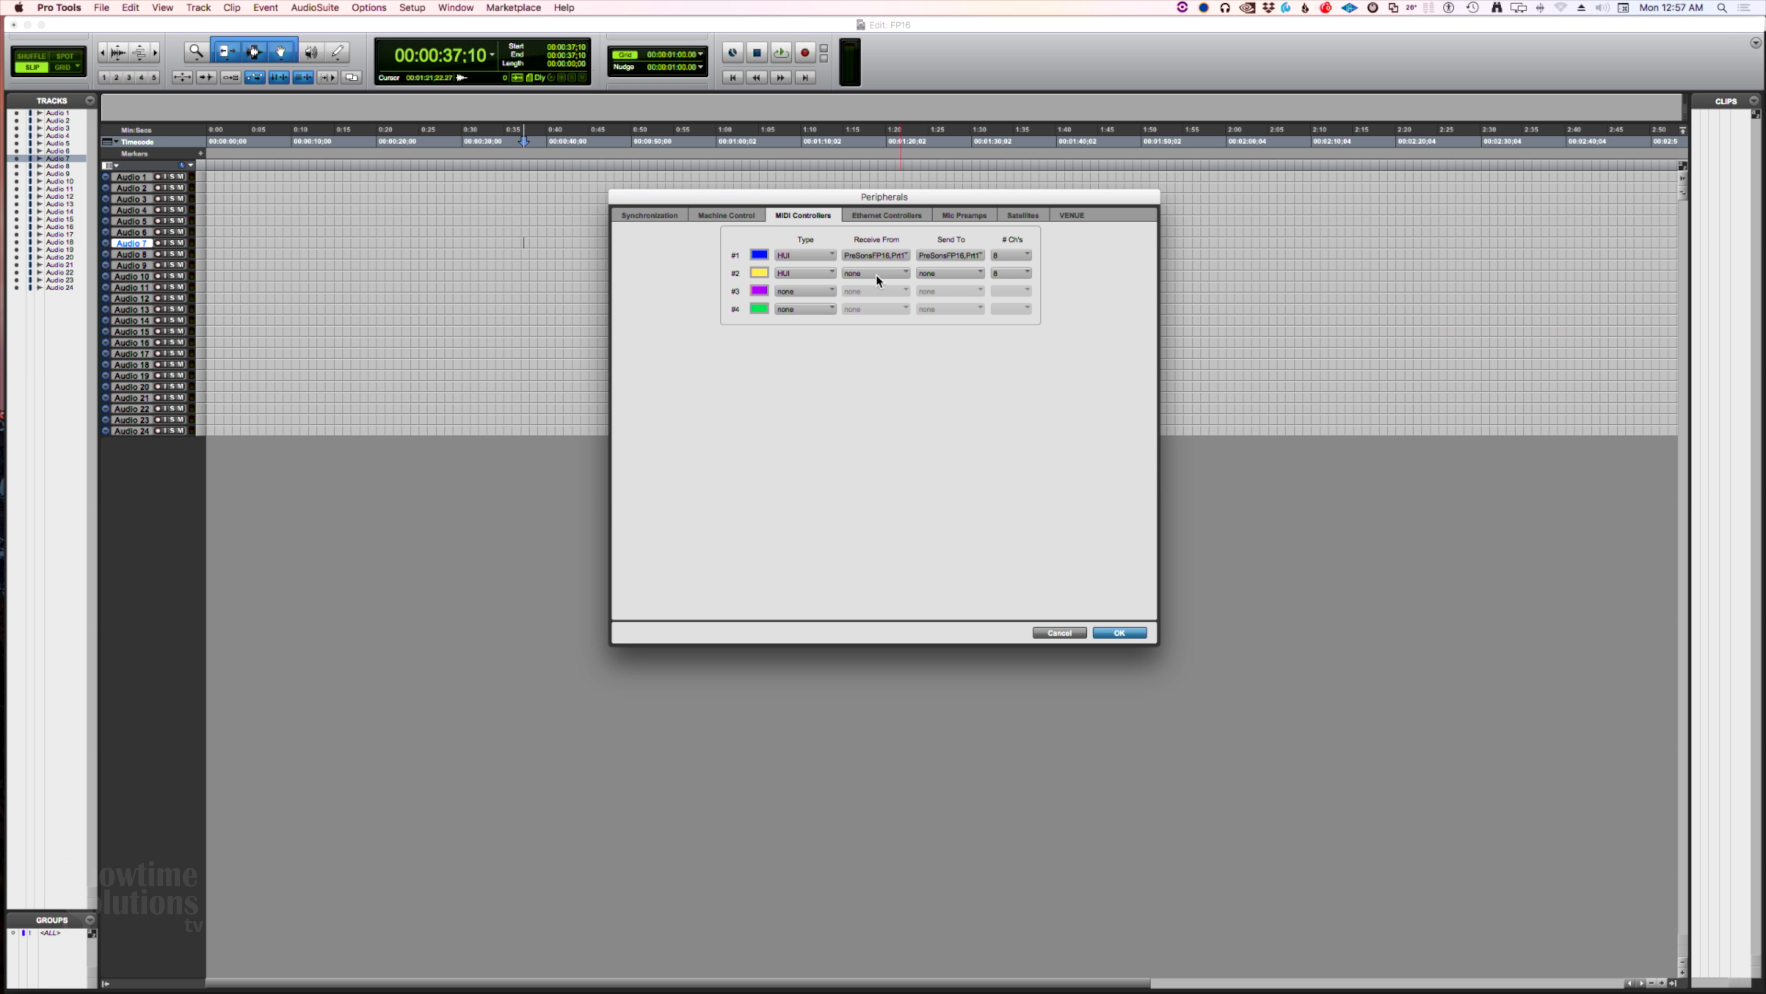
pyautogui.click(876, 272)
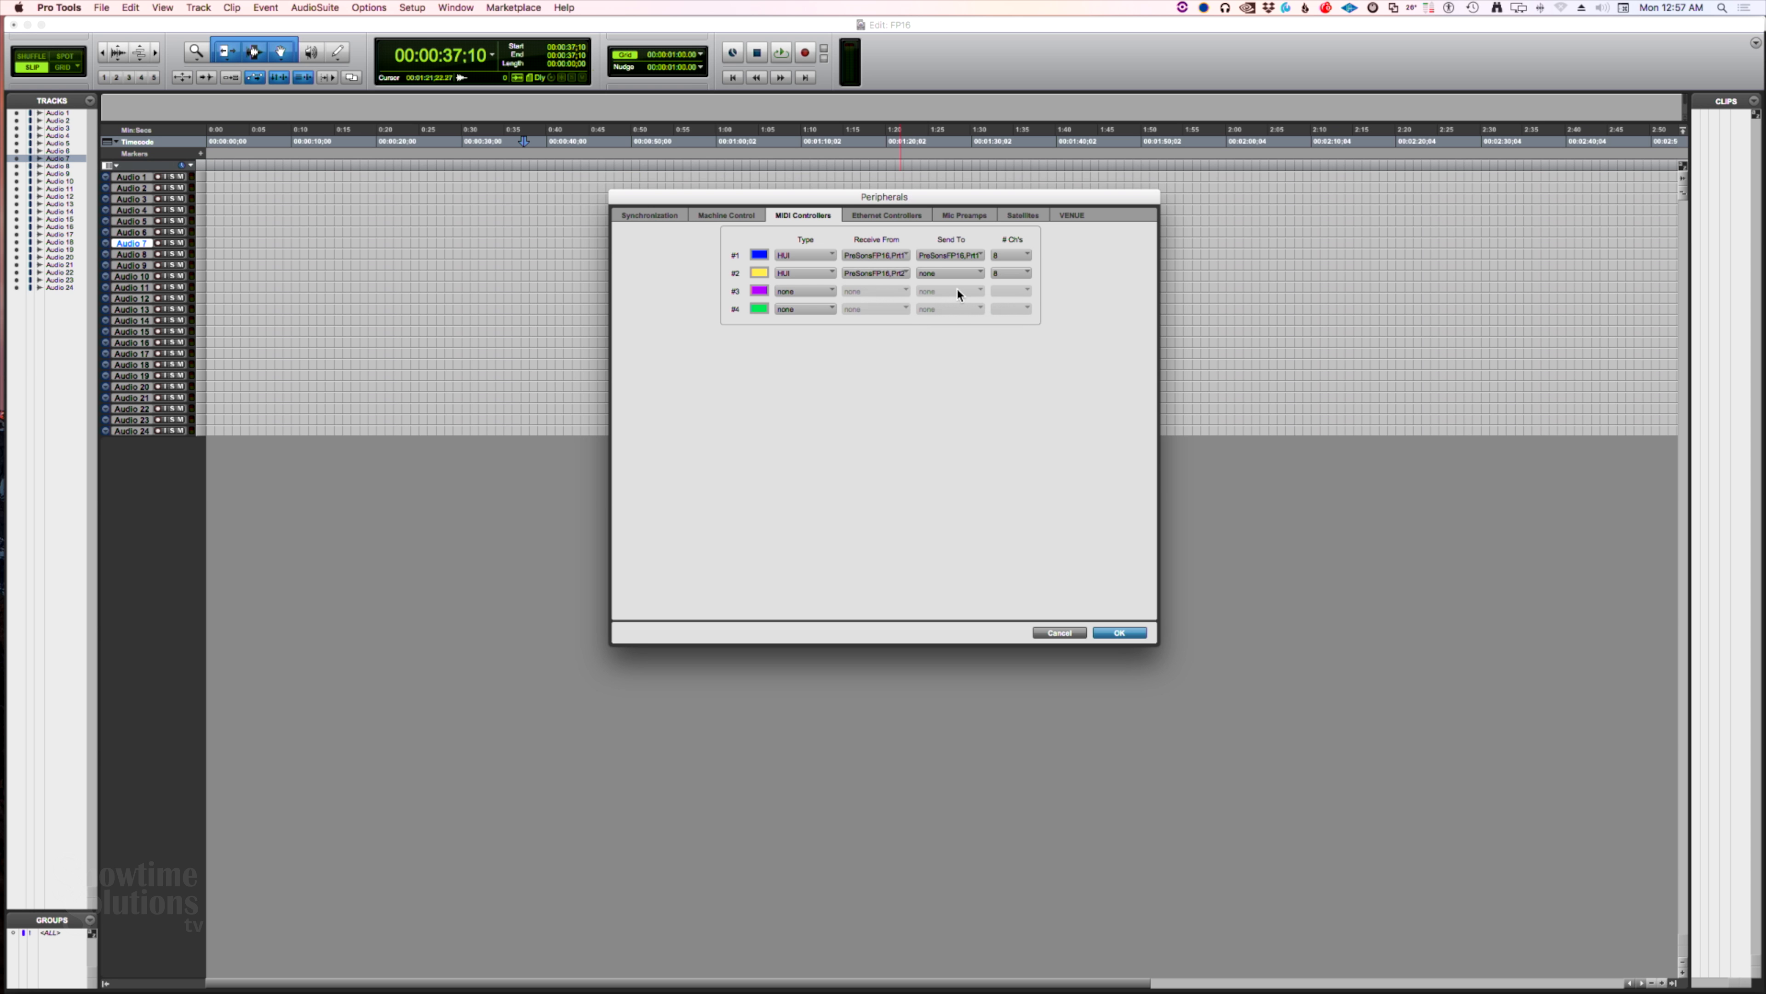
pyautogui.click(950, 272)
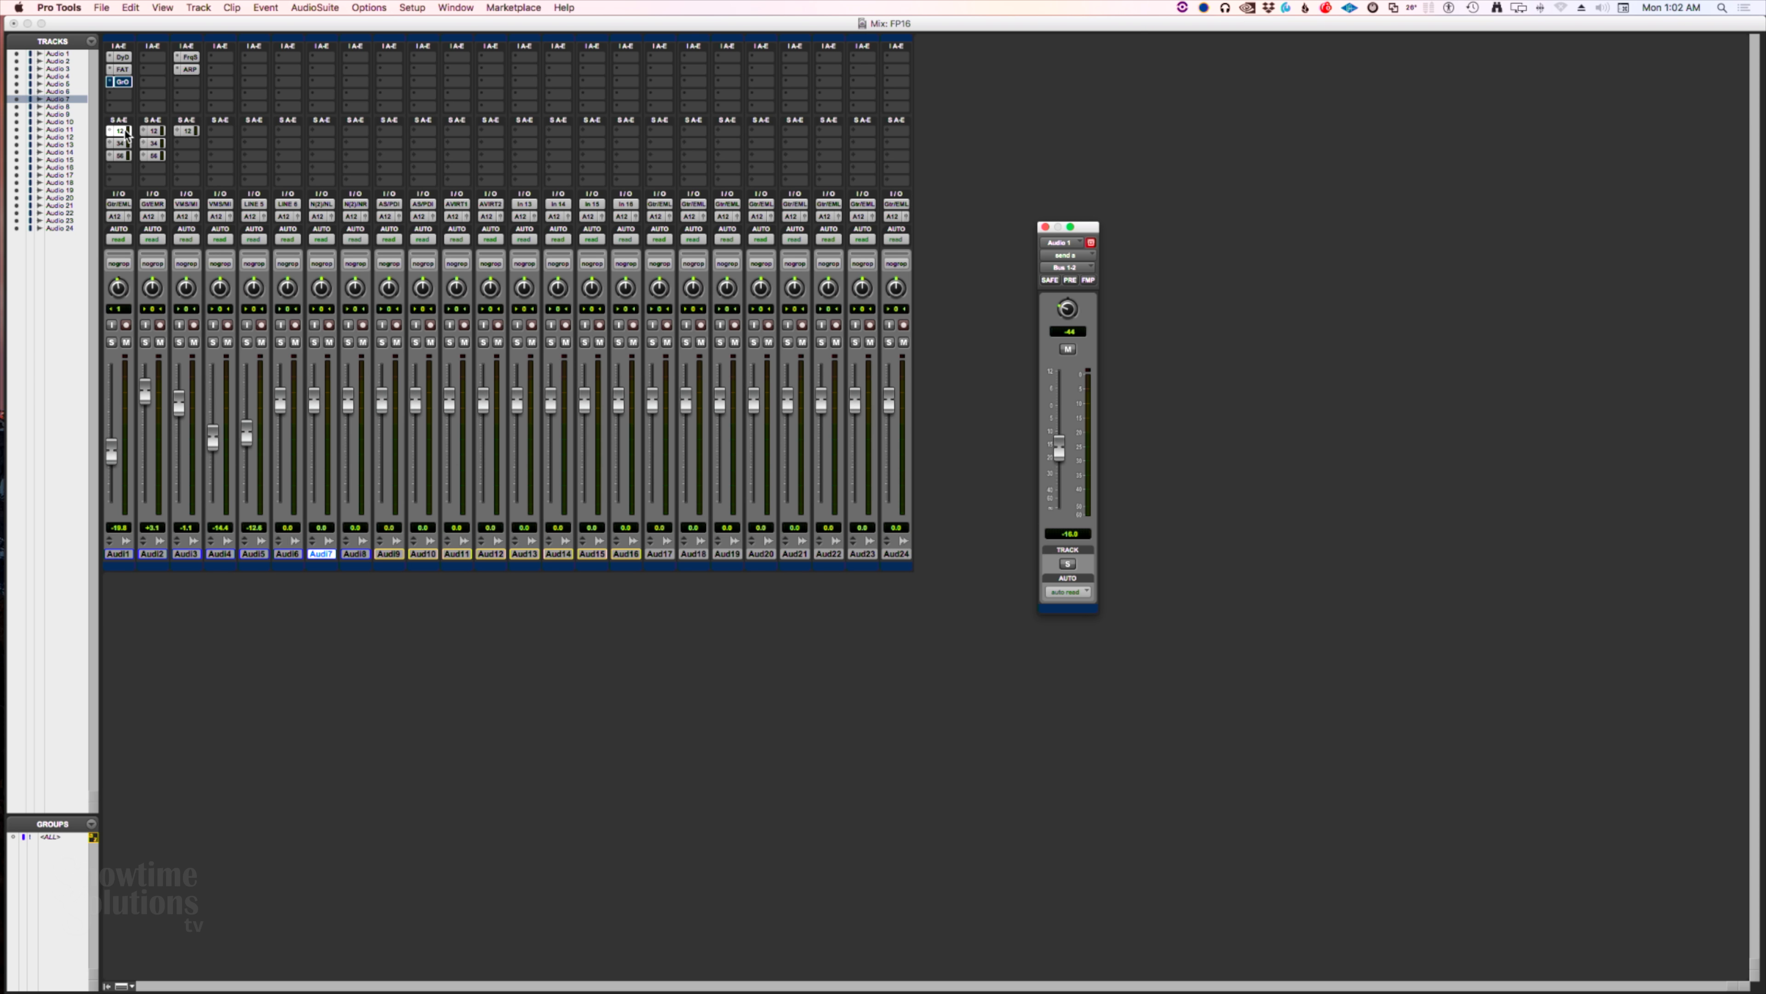
# Move a track fader in the Mix window to test FaderPort 16 control
pyautogui.moveTo(1059, 453); pyautogui.dragTo(1059, 430)
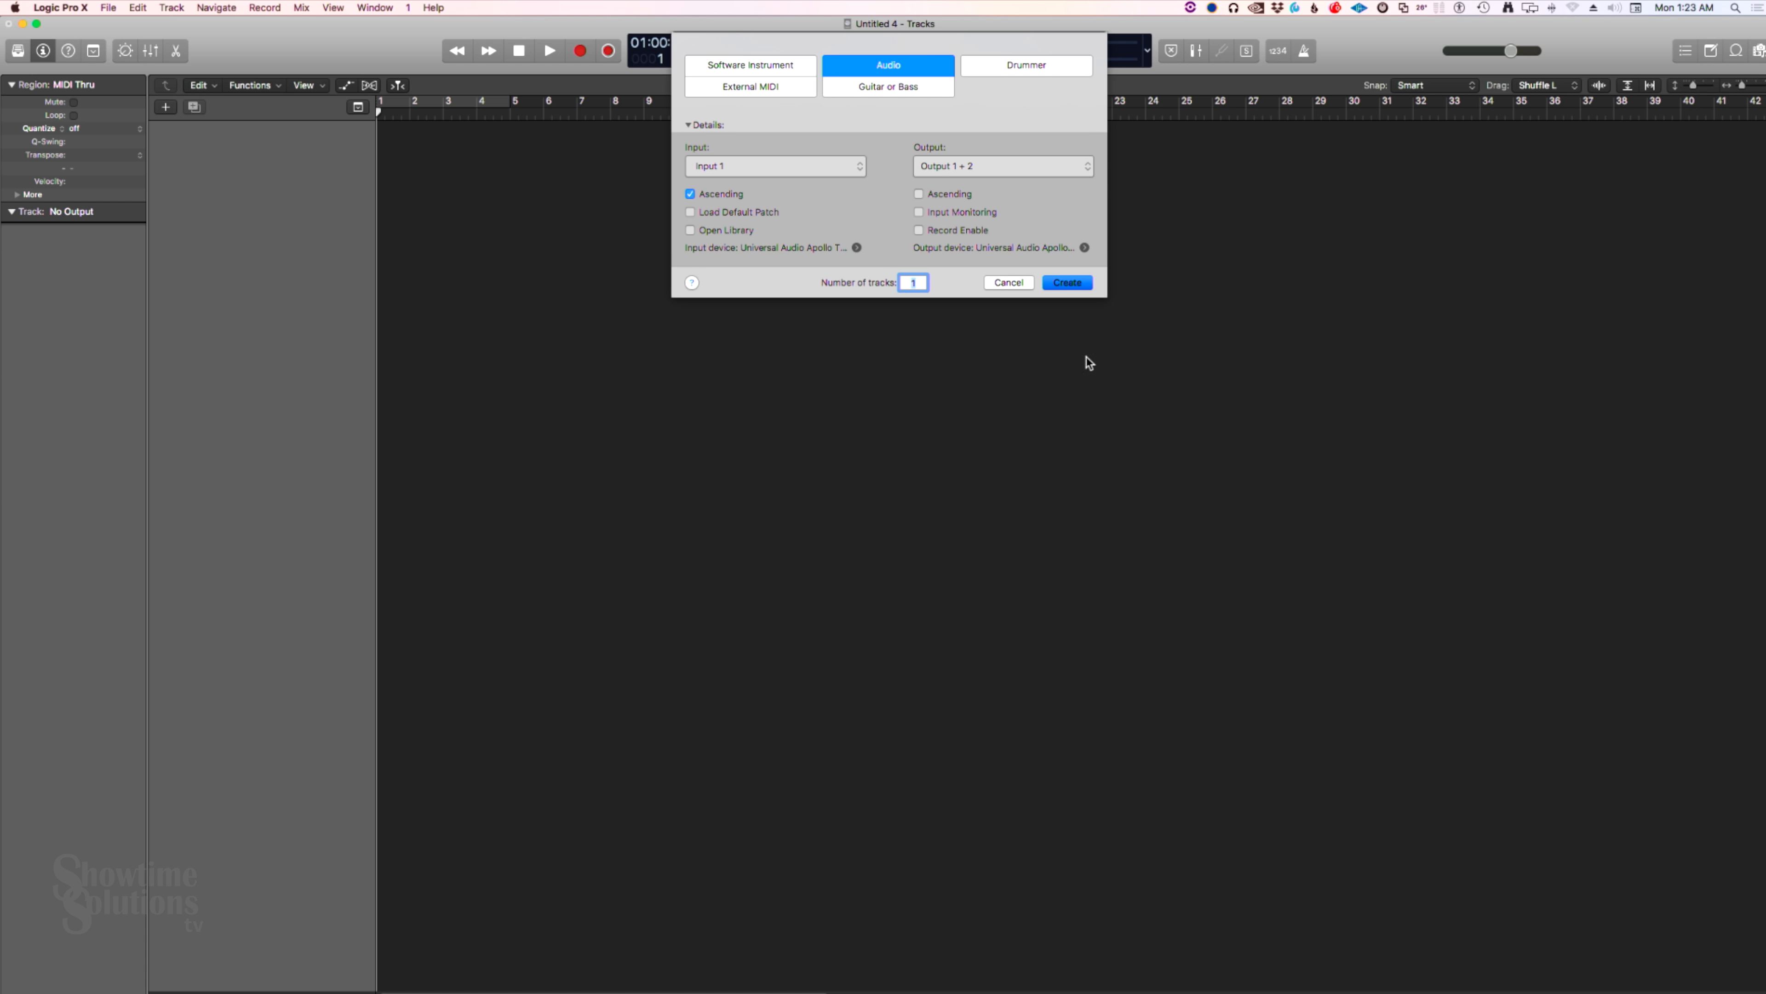
# Confirm the new audio track with Input 1 and Output 1 + 2
pyautogui.click(1067, 282)
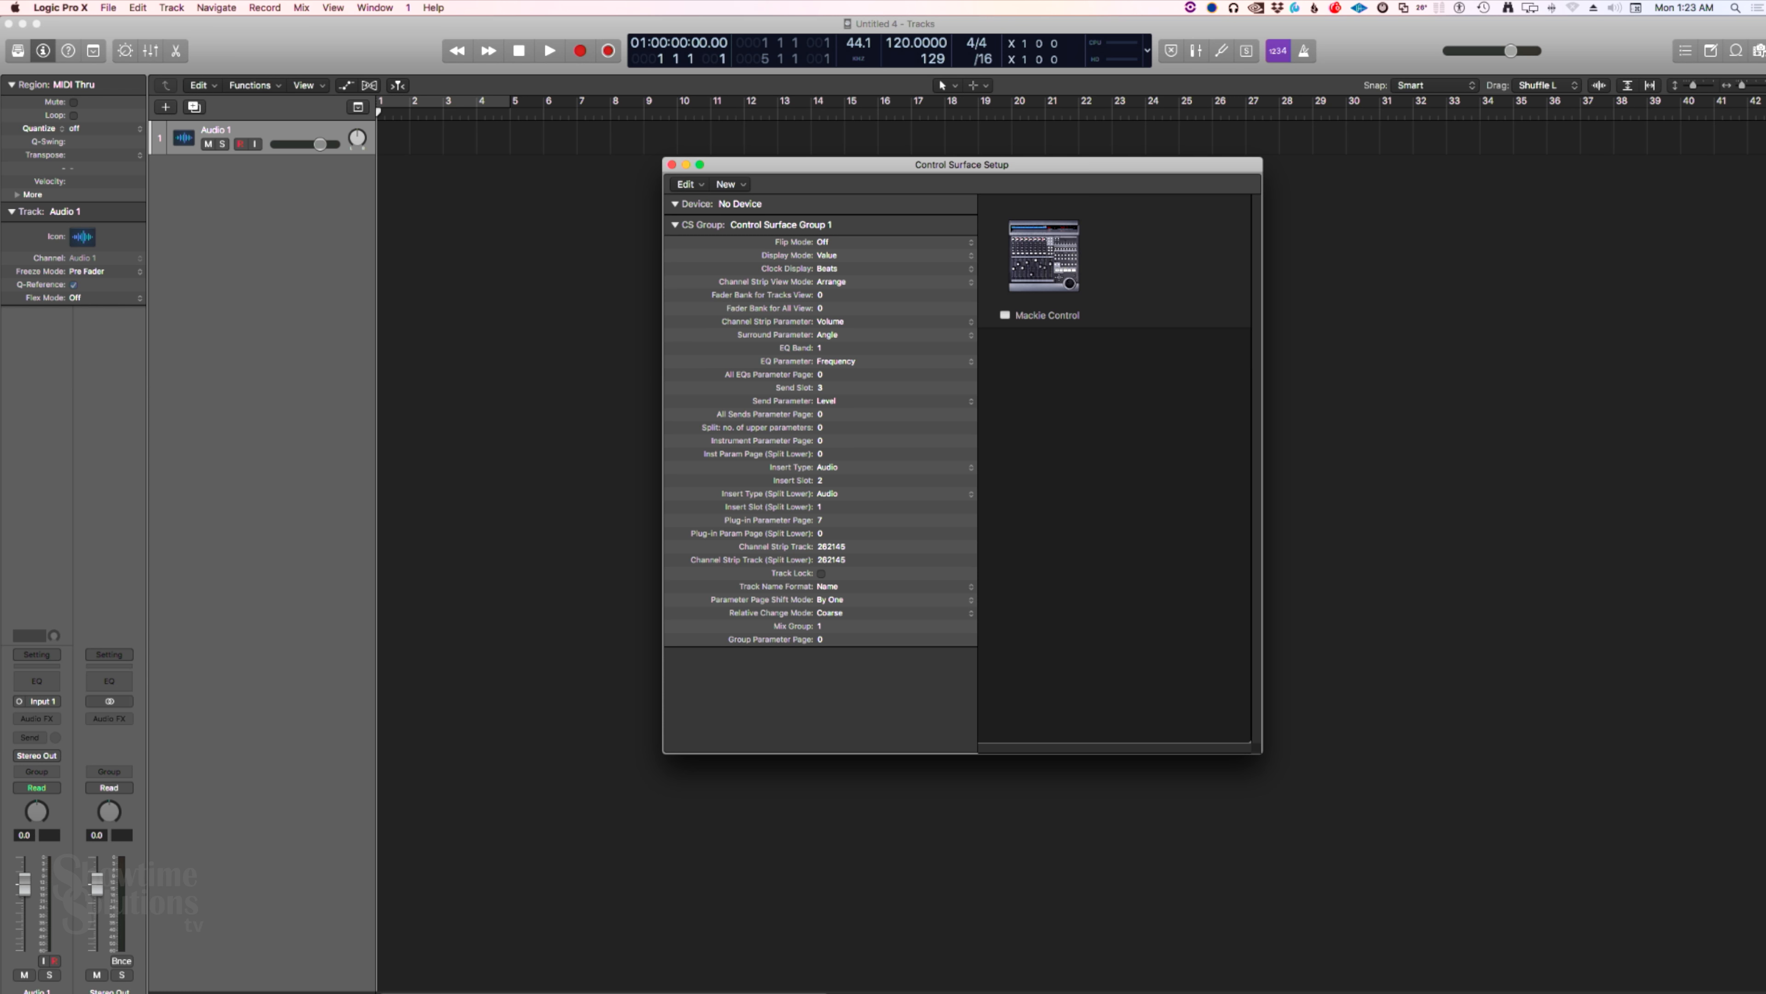
# Select the Mackie Control device in the Control Surface Setup window
pyautogui.click(727, 184)
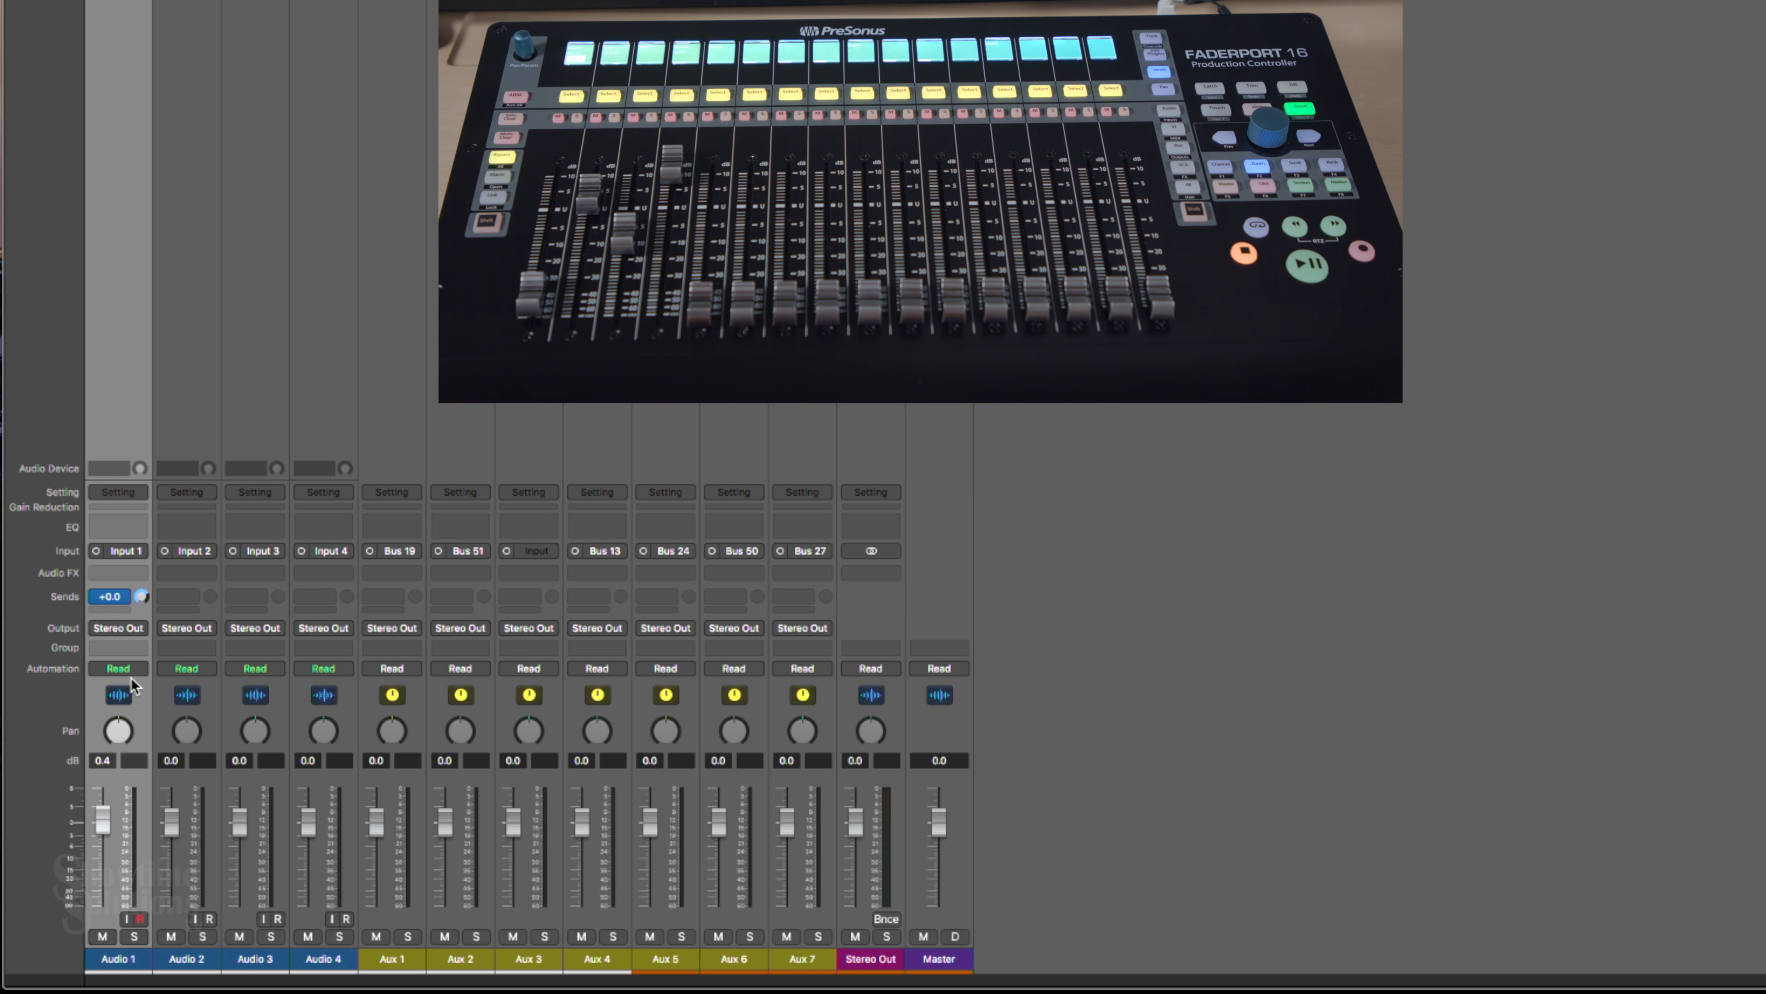
# Adjust Audio 1 in the Mixer to check the FaderPort 16 follows the channel strips
pyautogui.click(107, 596)
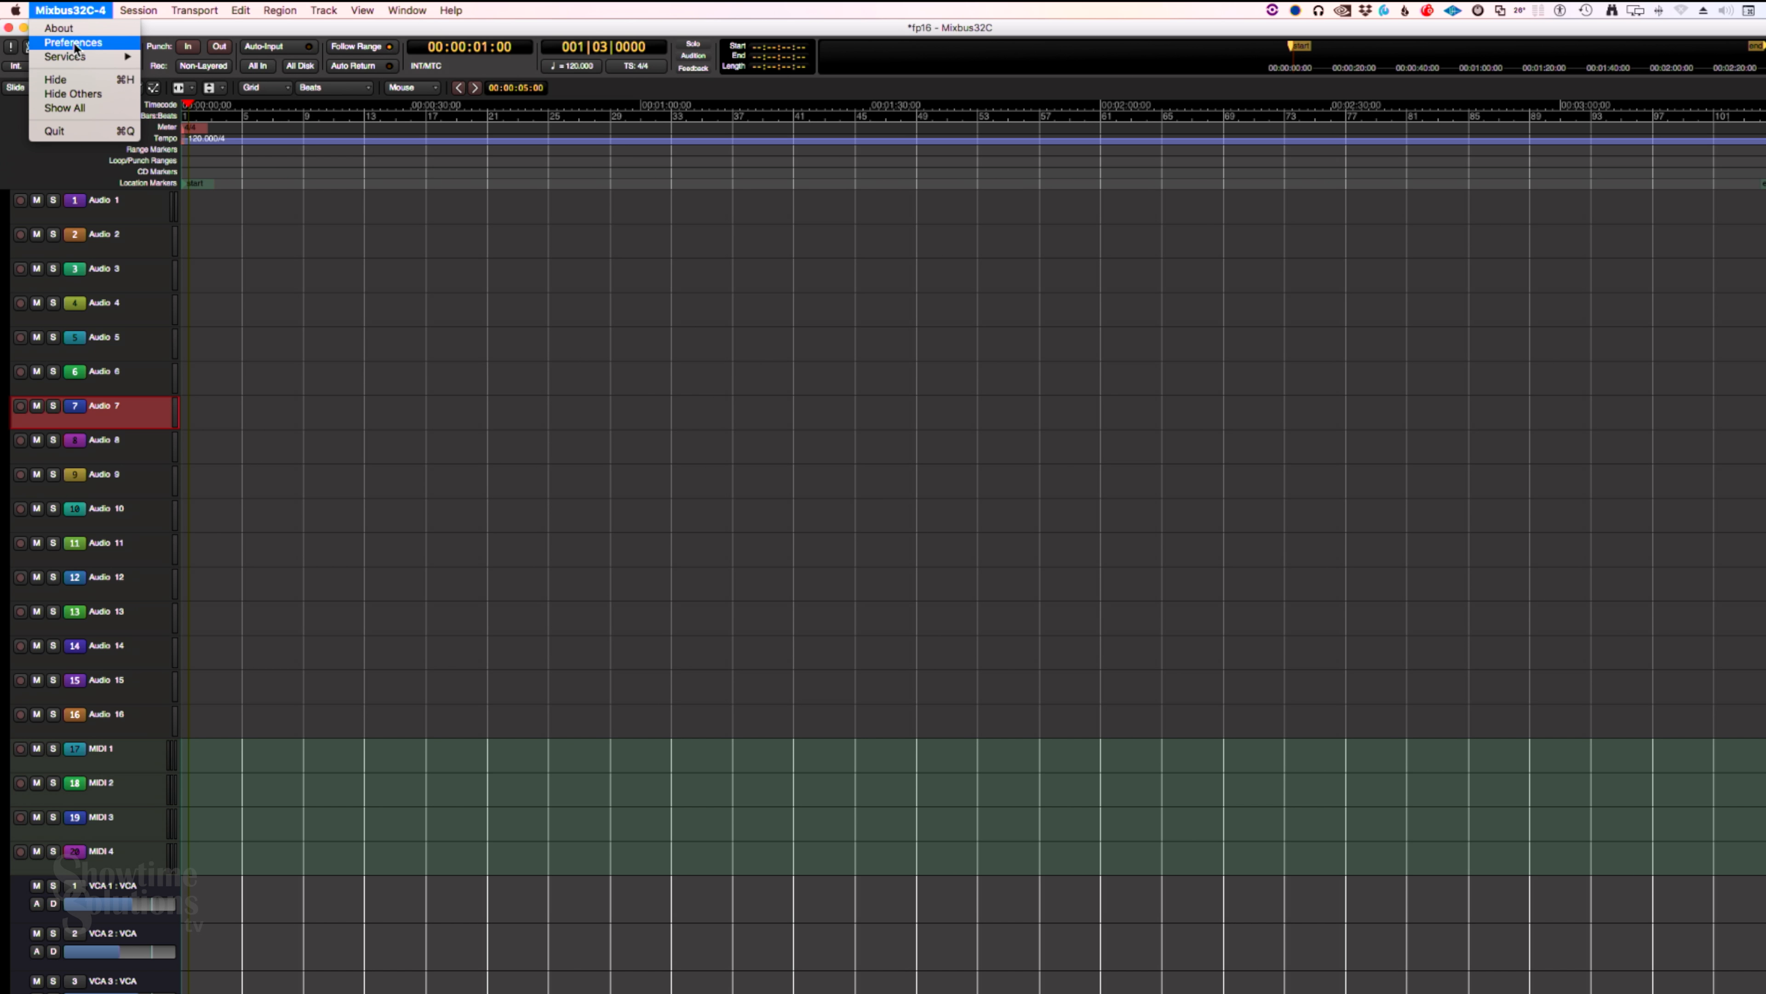
# In Preferences > Control Surfaces, enable PreSonus FaderPort16 and set its Incoming MIDI to PreSonus FP16 Port 1
pyautogui.click(69, 43)
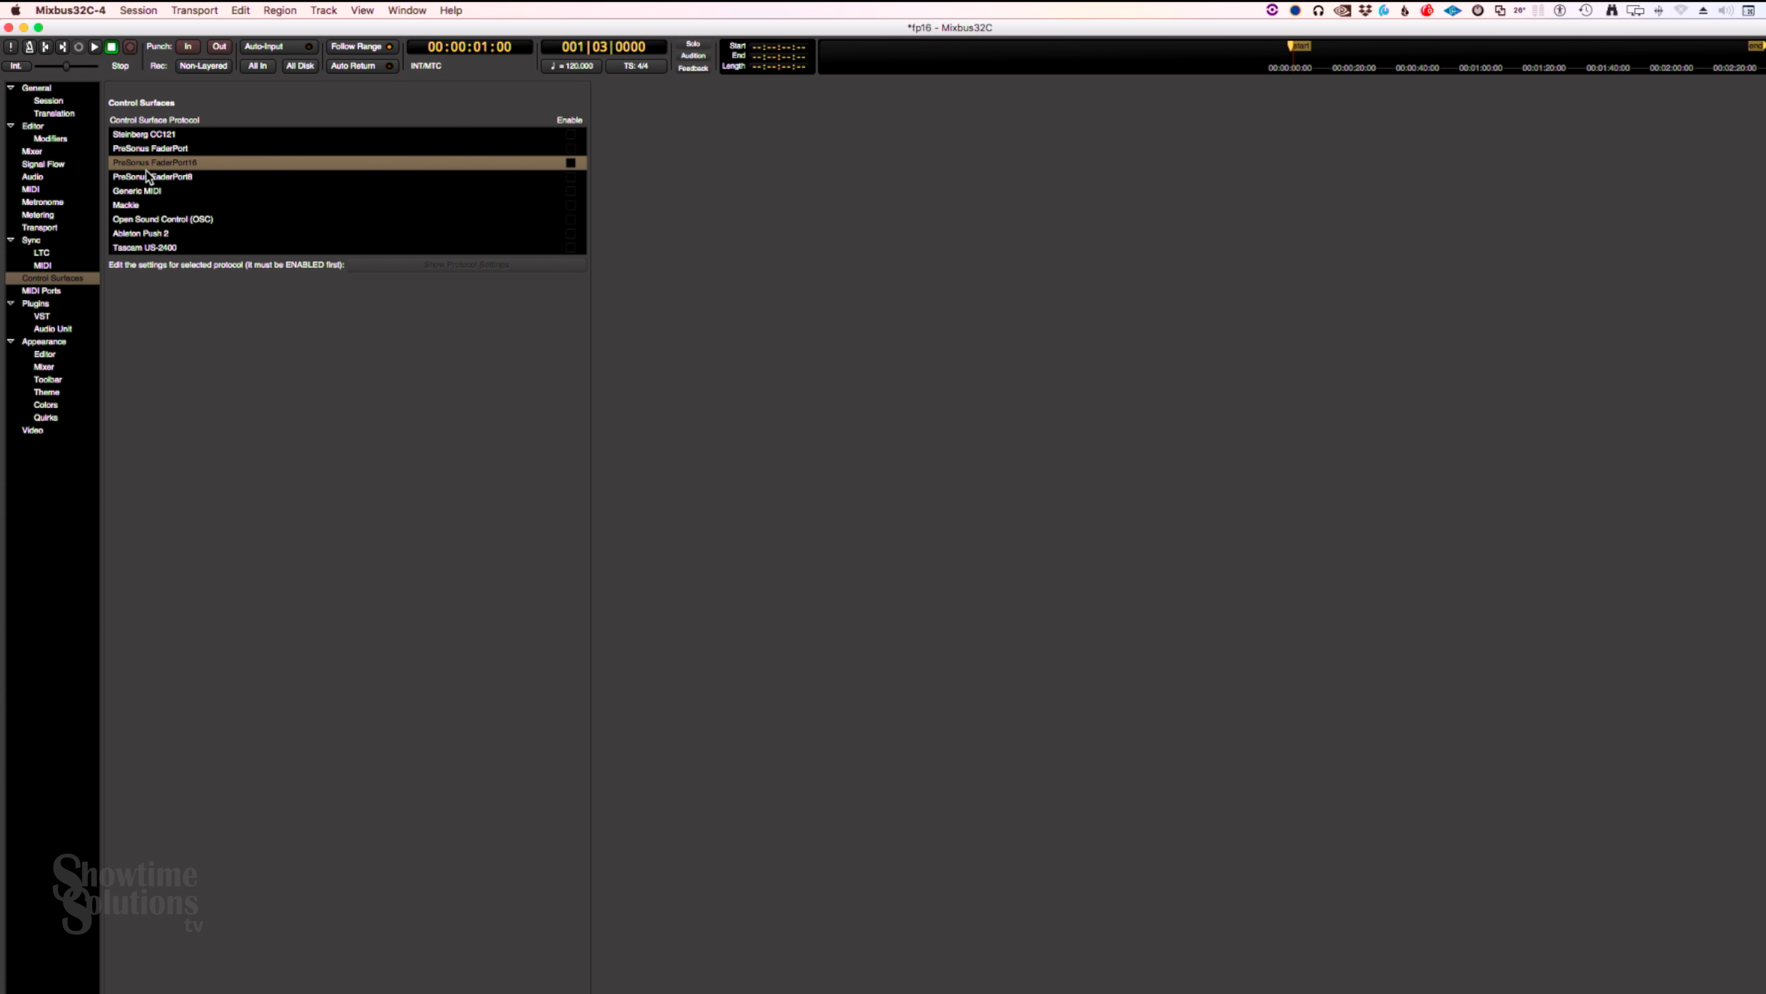
pyautogui.moveTo(561, 181)
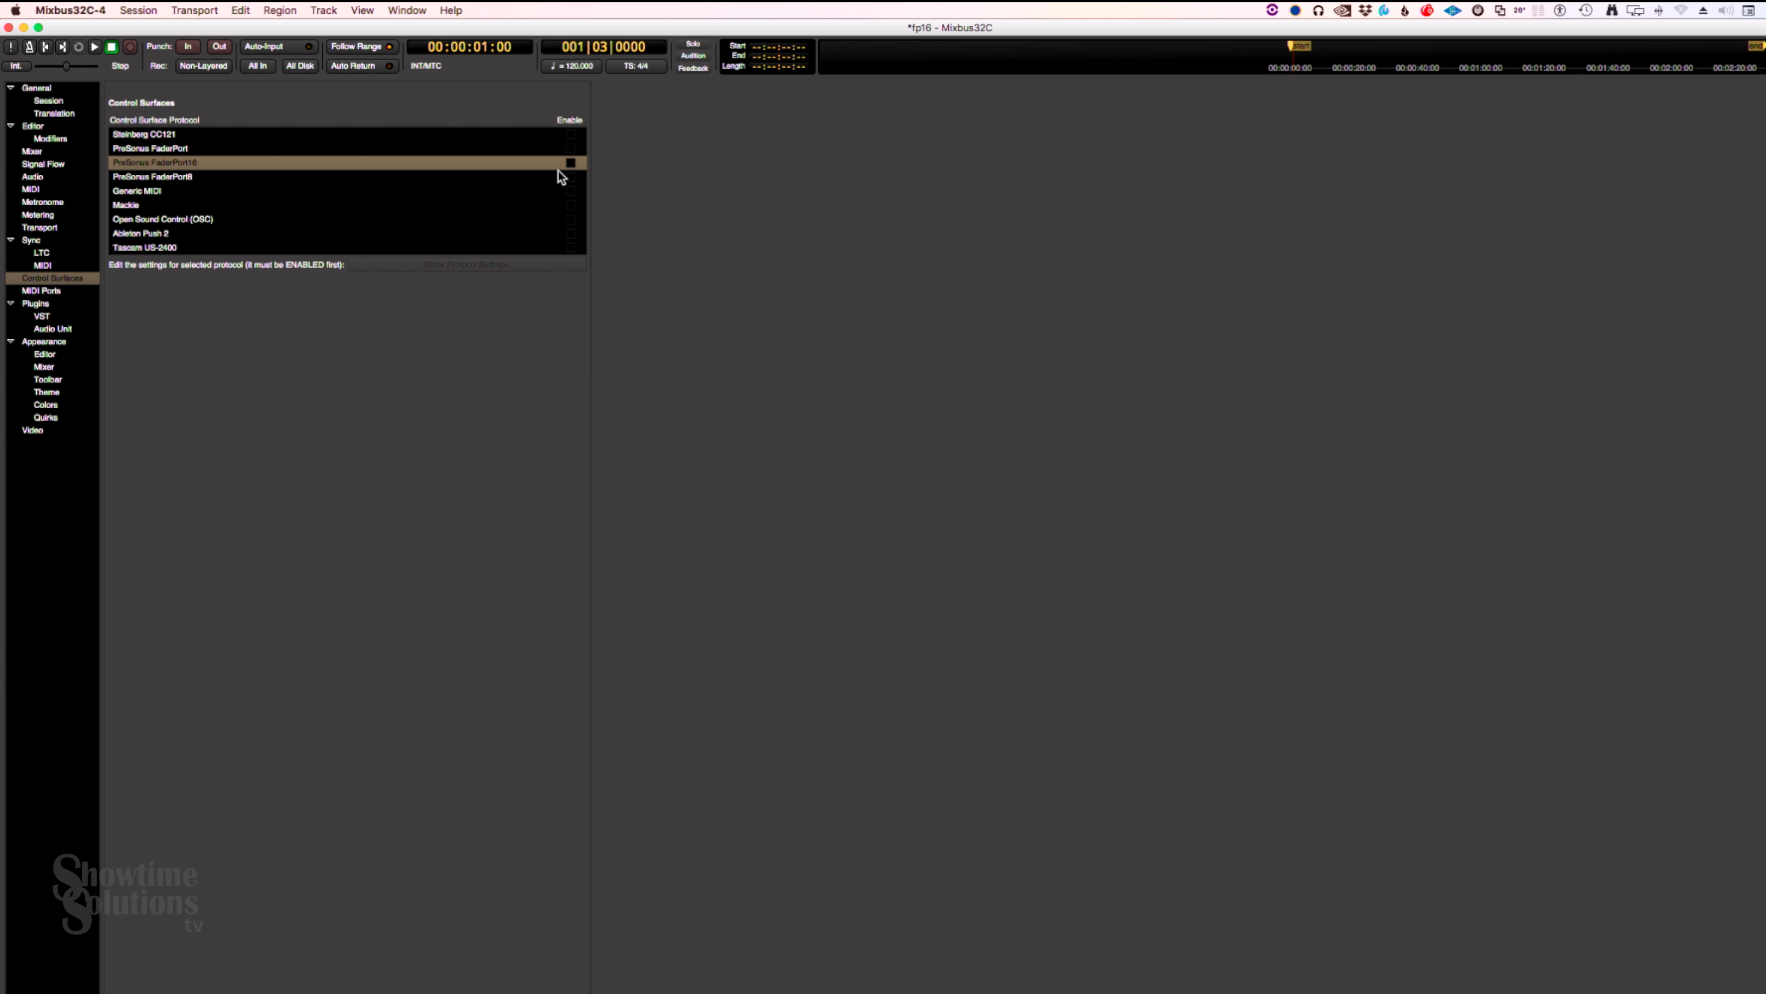
pyautogui.click(570, 162)
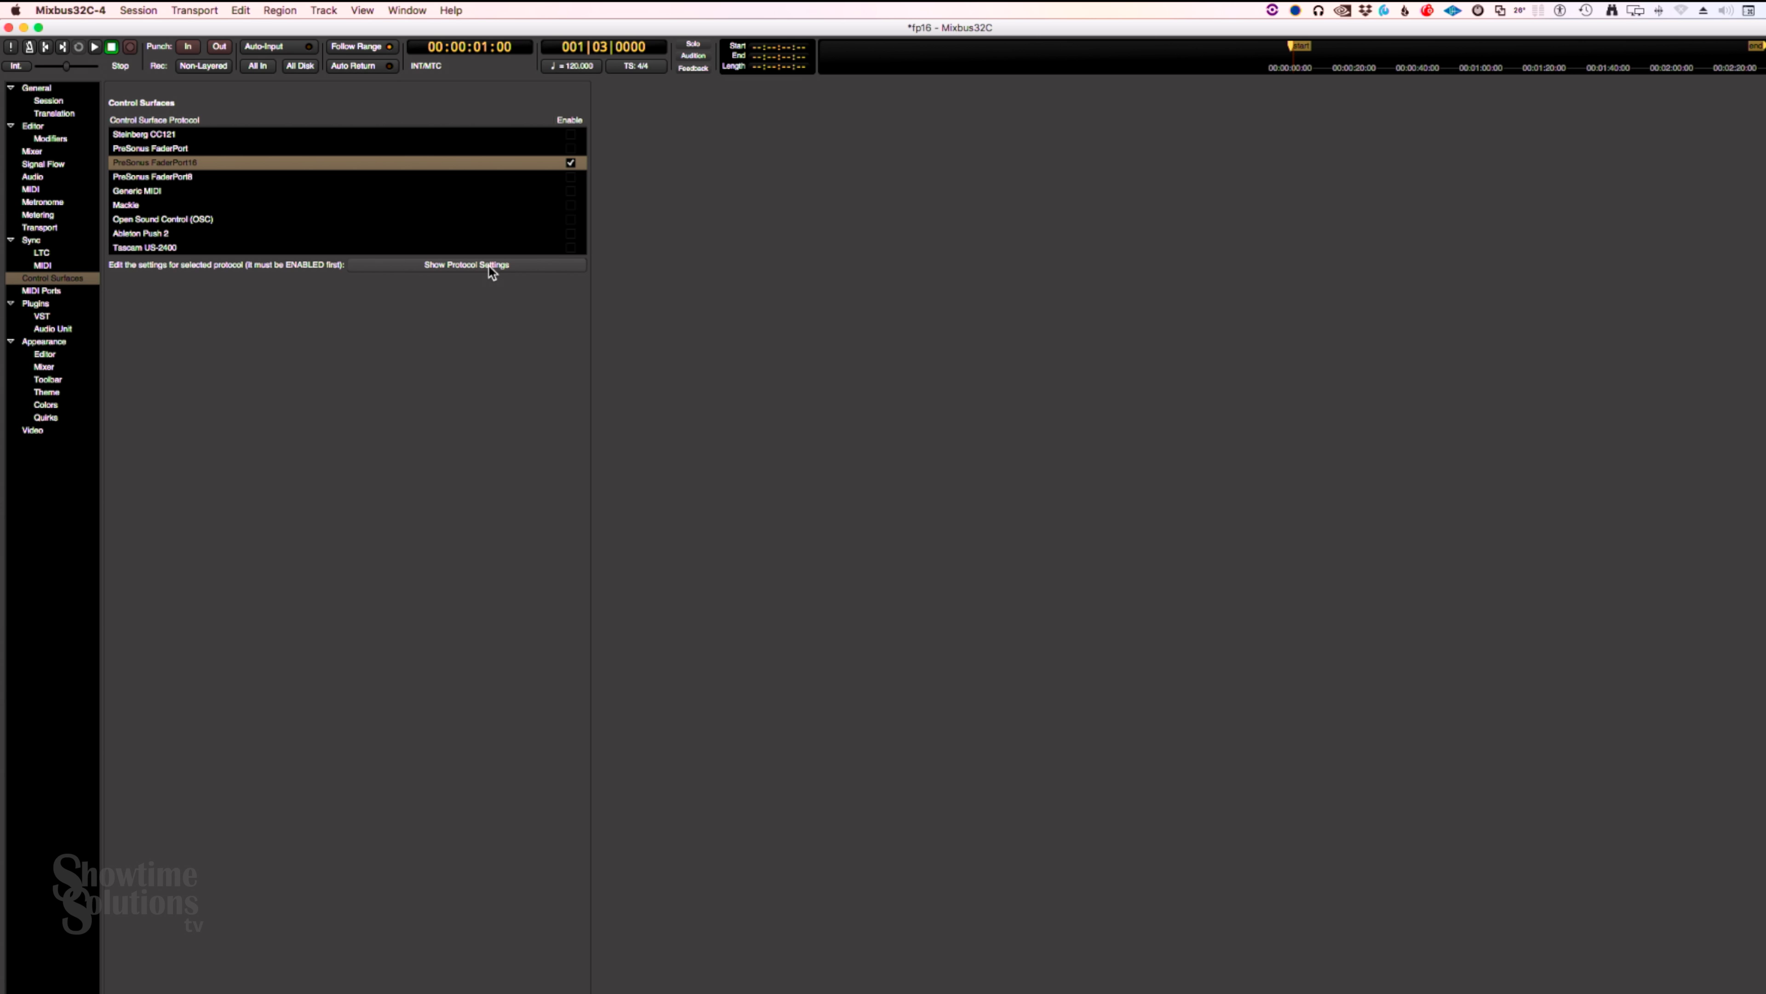
pyautogui.click(468, 265)
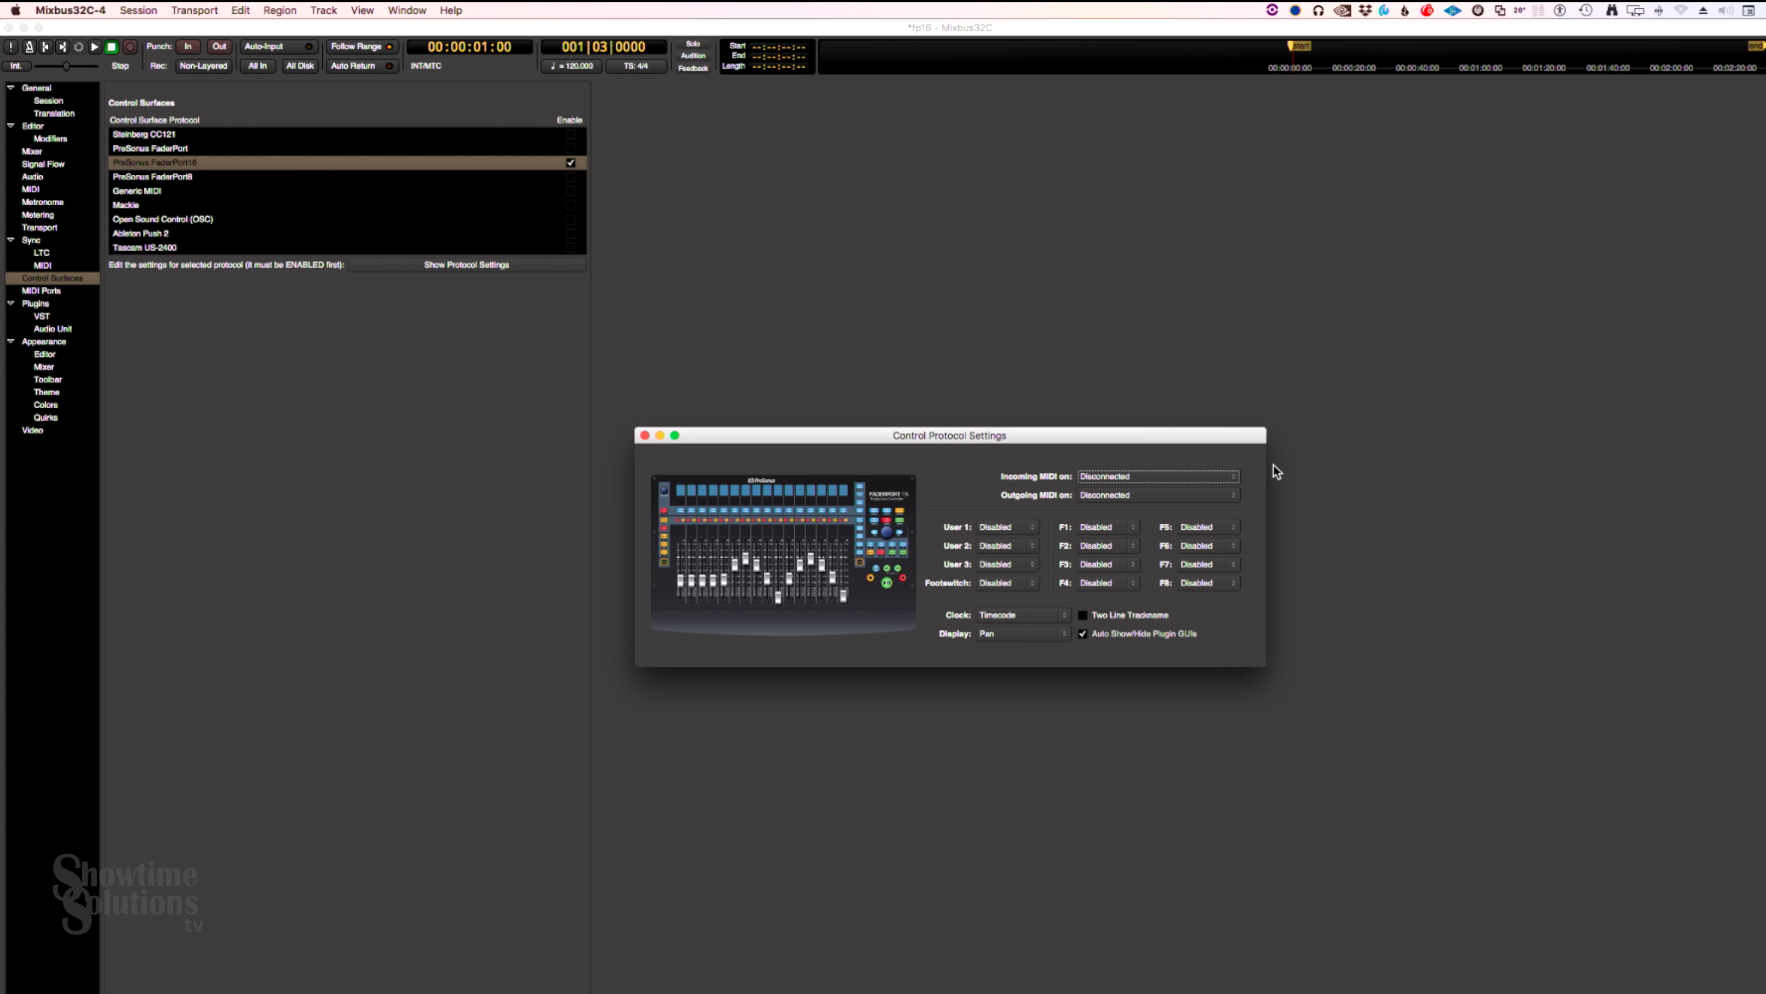
pyautogui.click(1158, 495)
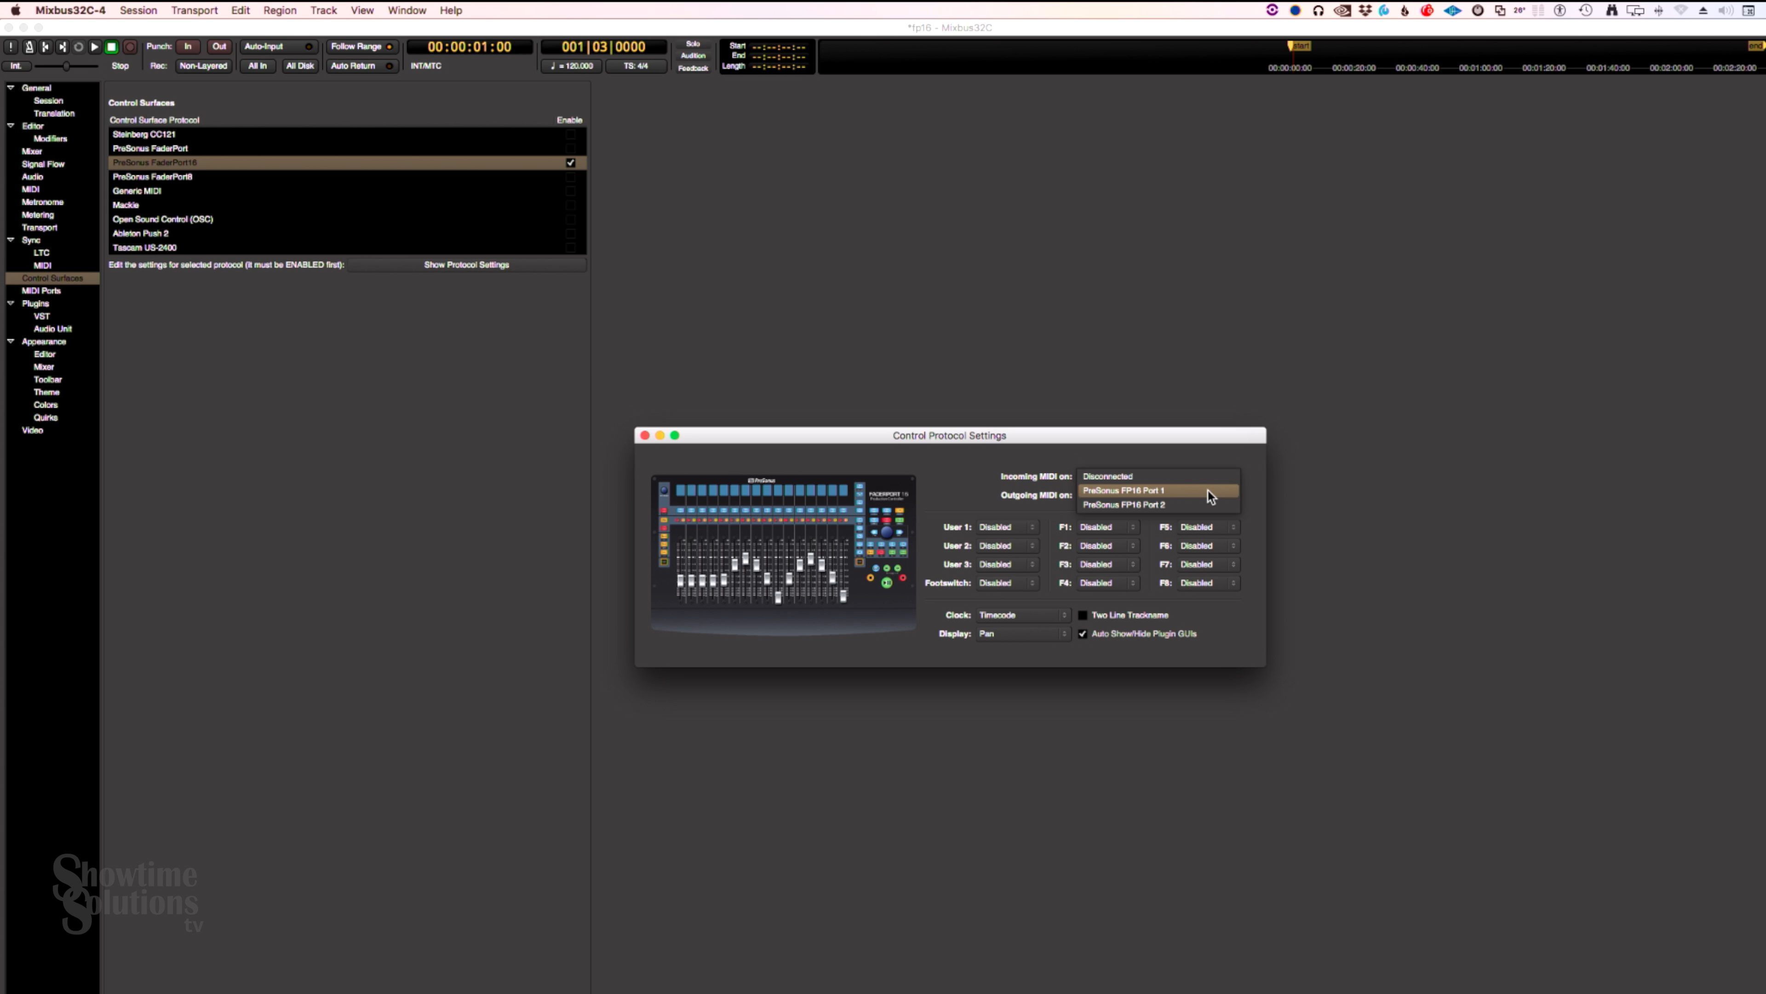
pyautogui.click(1124, 491)
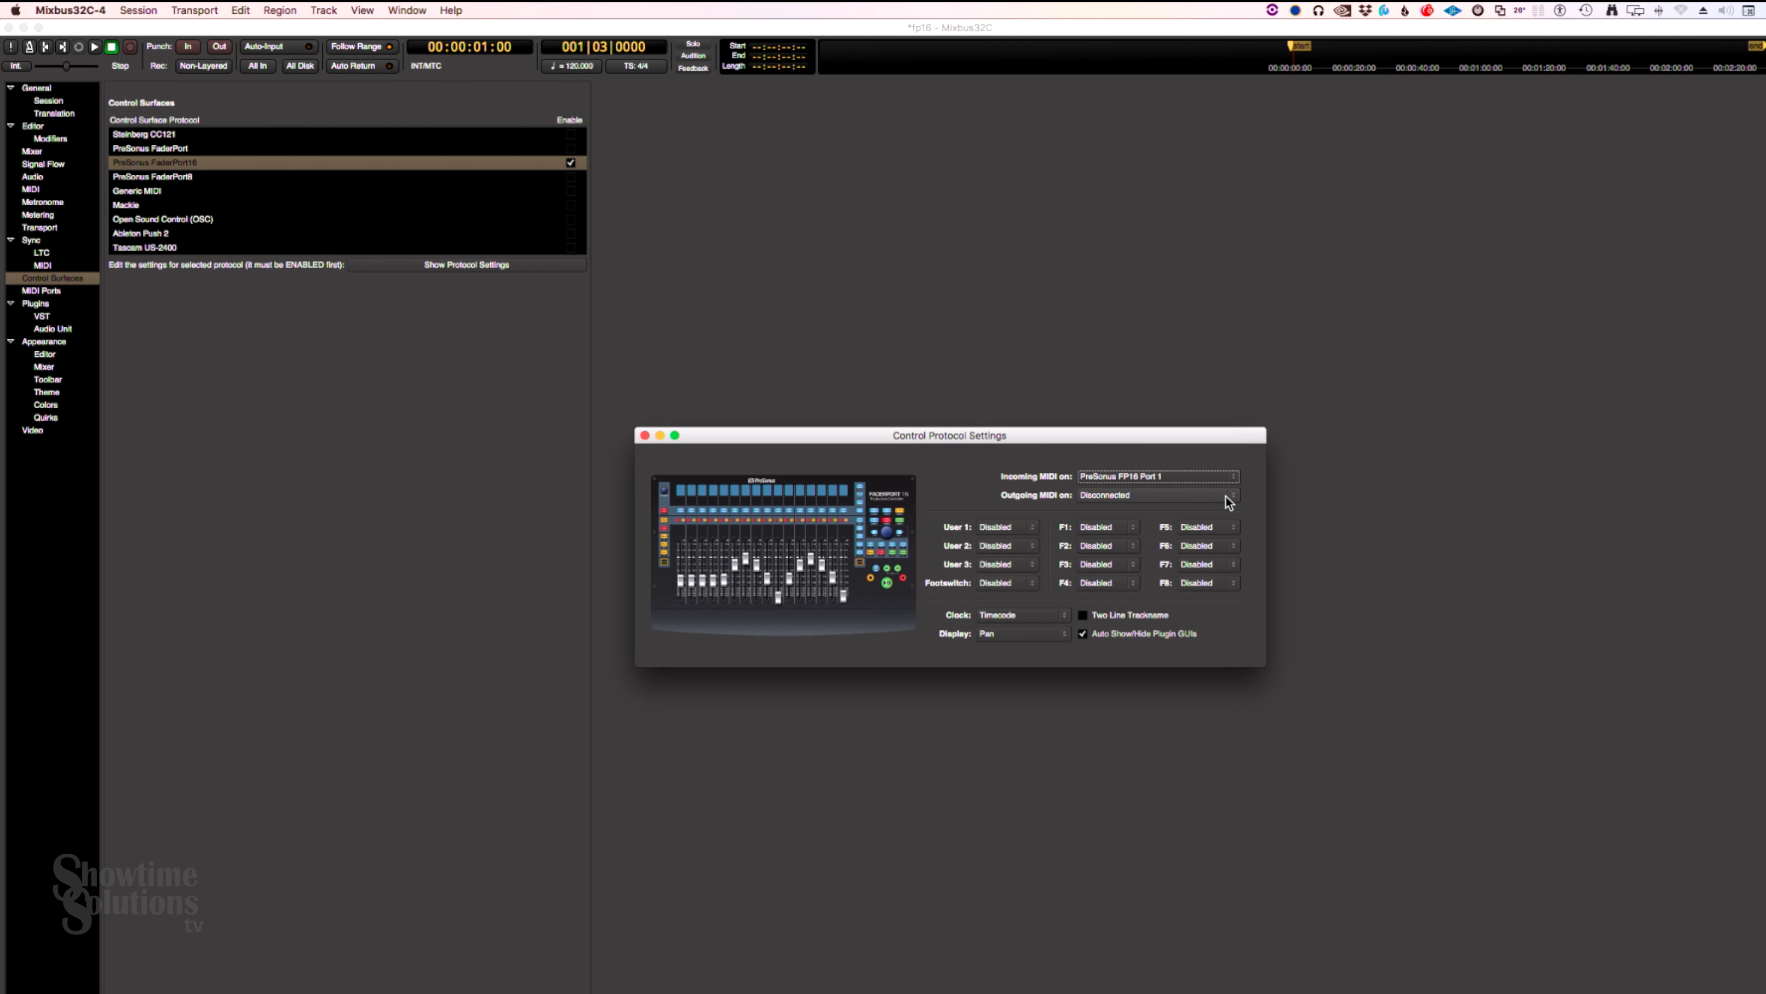